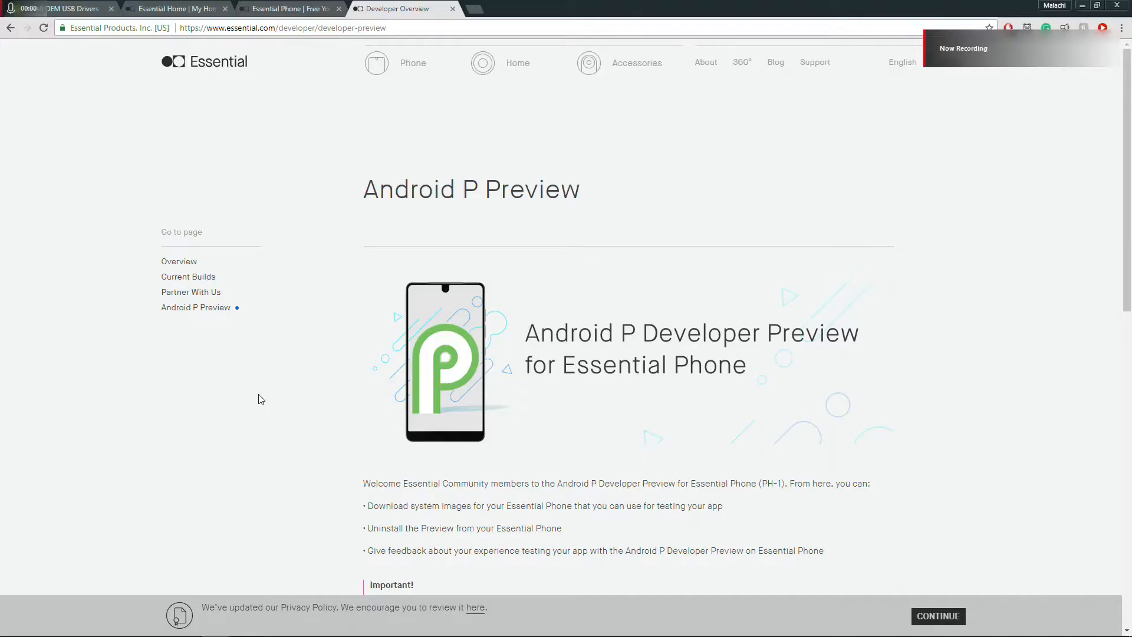
Go to System > About phone and tap Build number until developer mode unlocks.
scroll("down", 3)
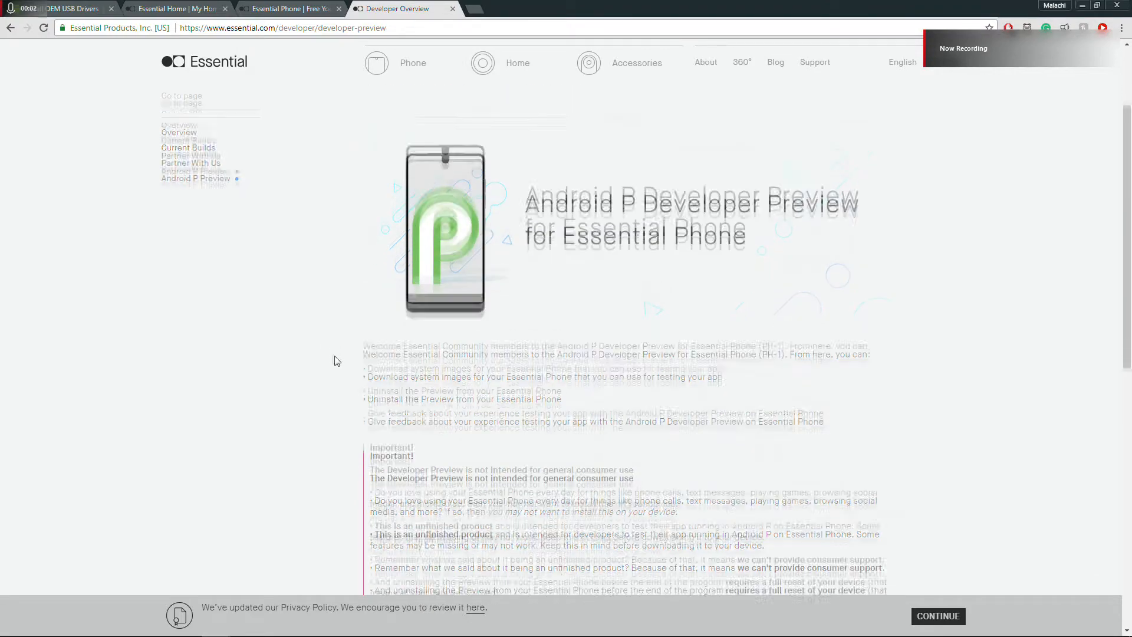
scroll("down", 3)
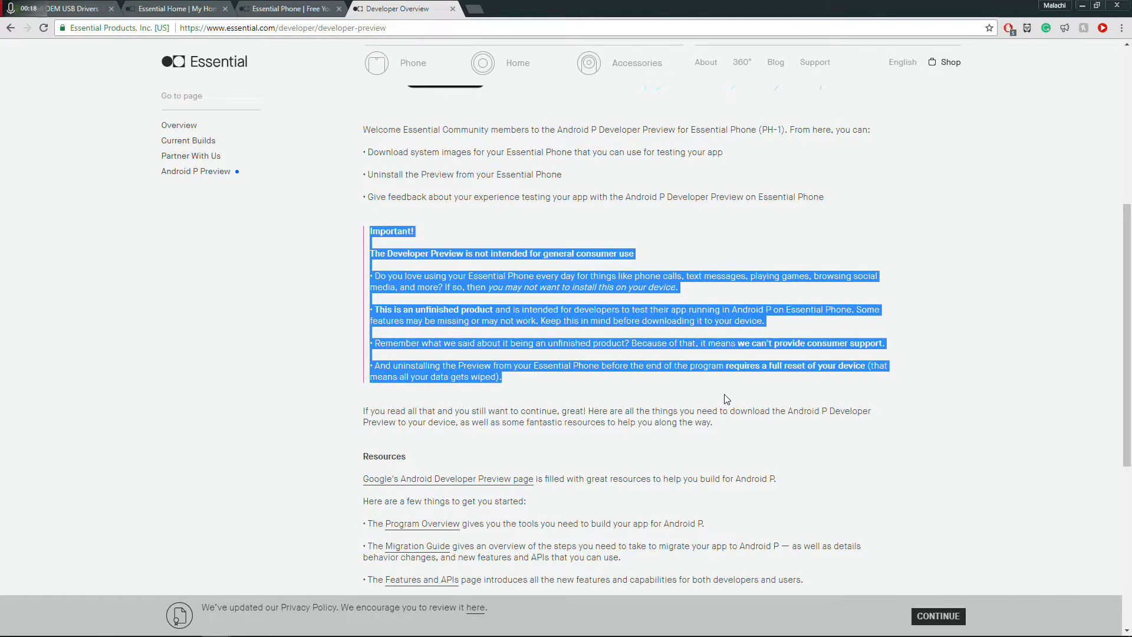
mouse_move(690, 390)
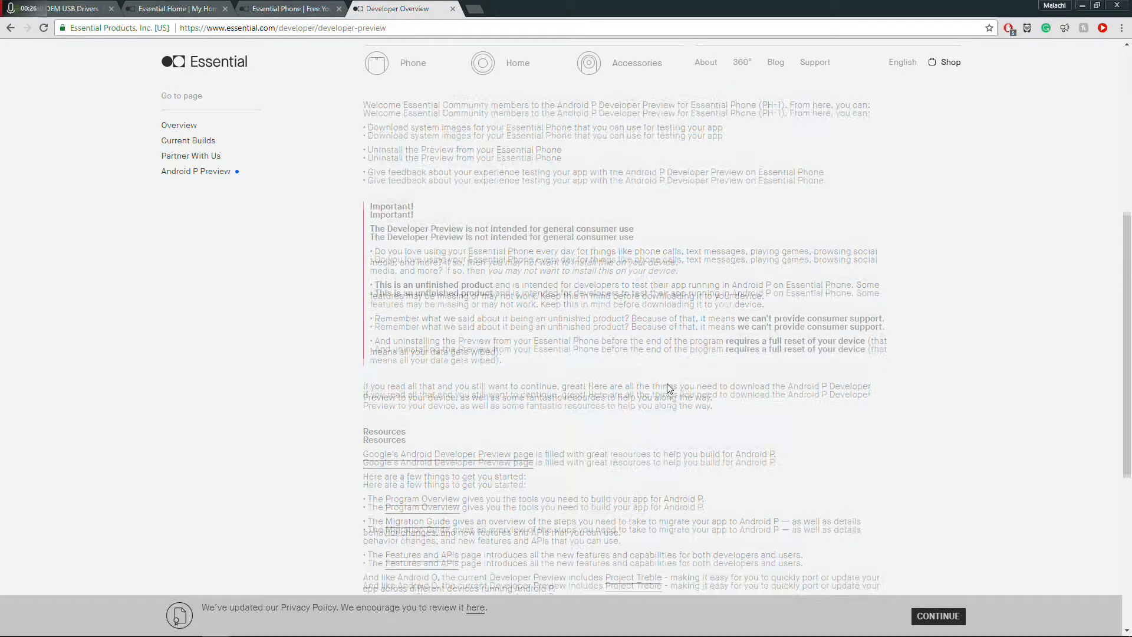
scroll("down", 3)
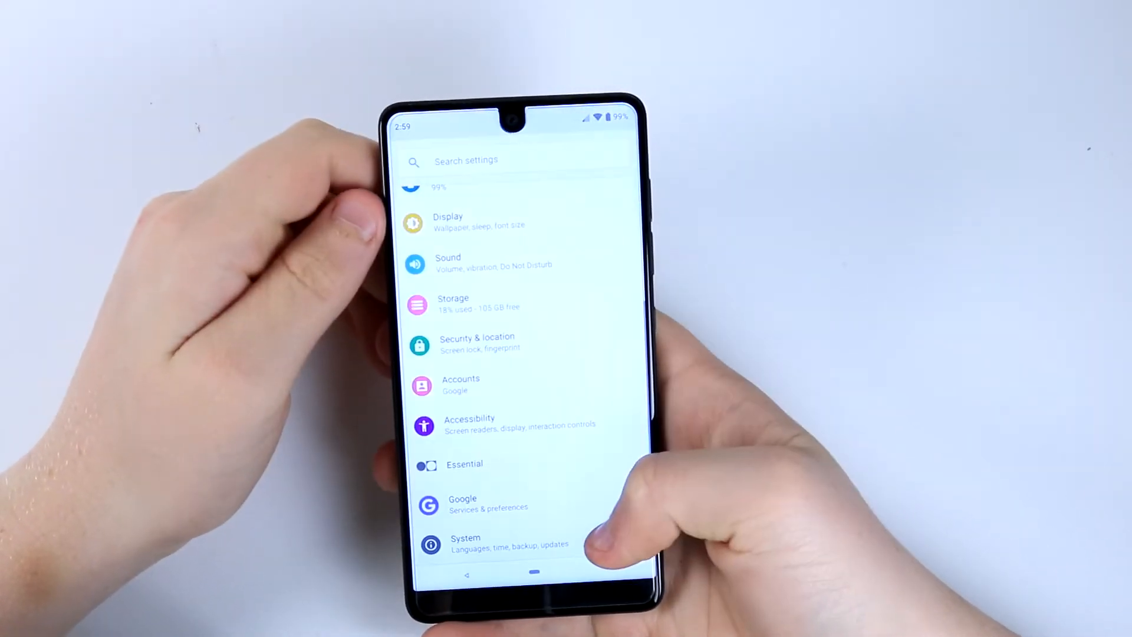
left_click(465, 541)
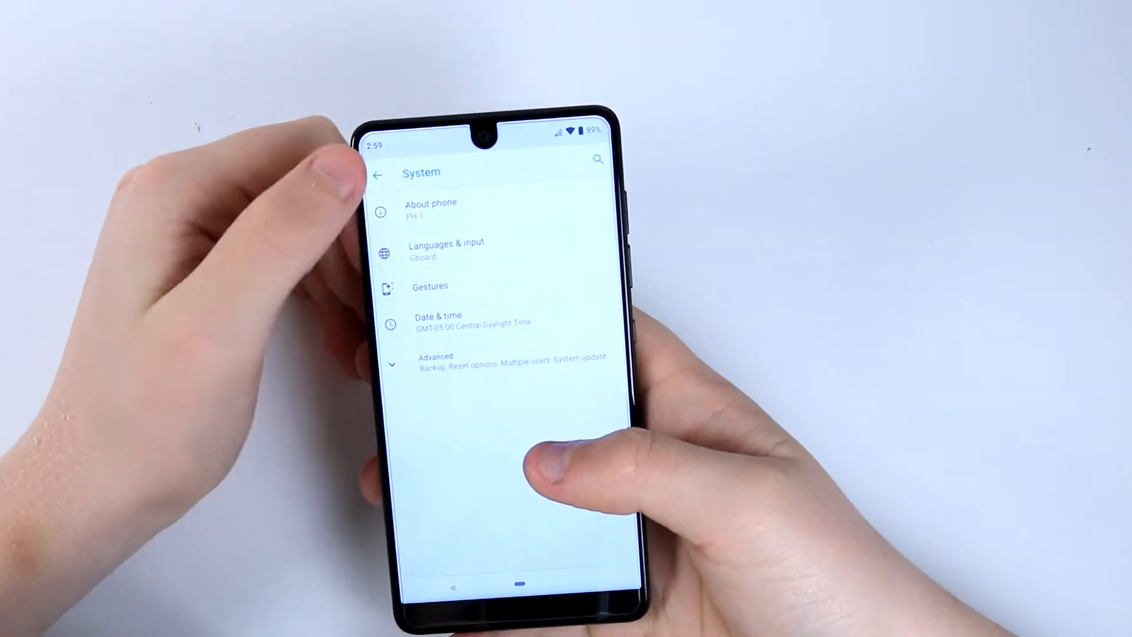
left_click(431, 209)
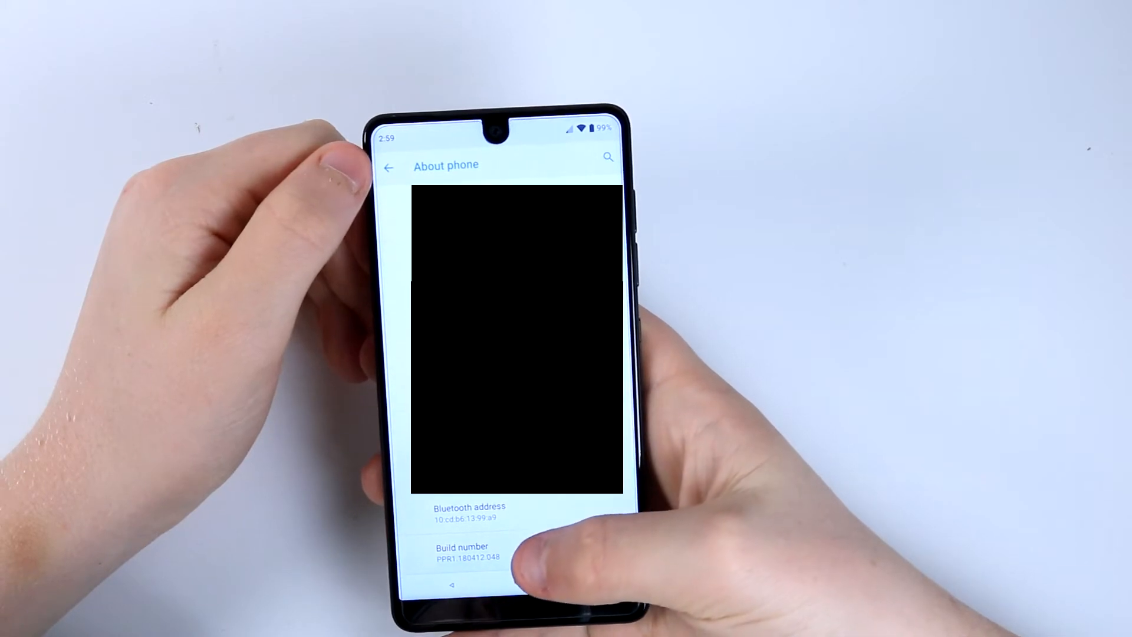
left_click(462, 552)
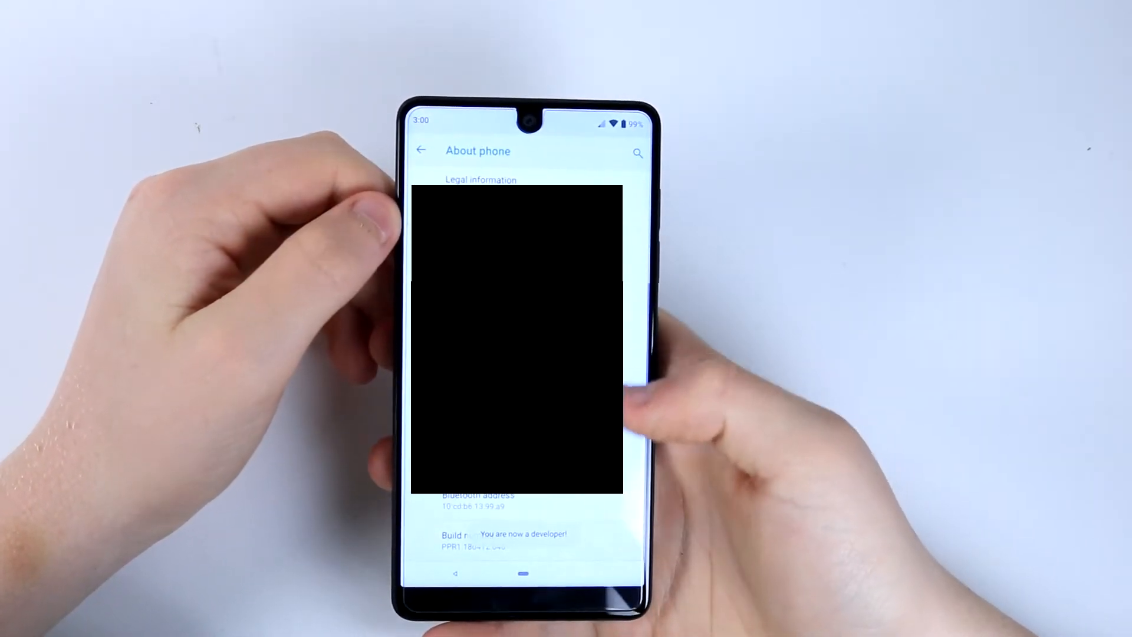
Return to Developer options and enable USB debugging.
left_click(421, 151)
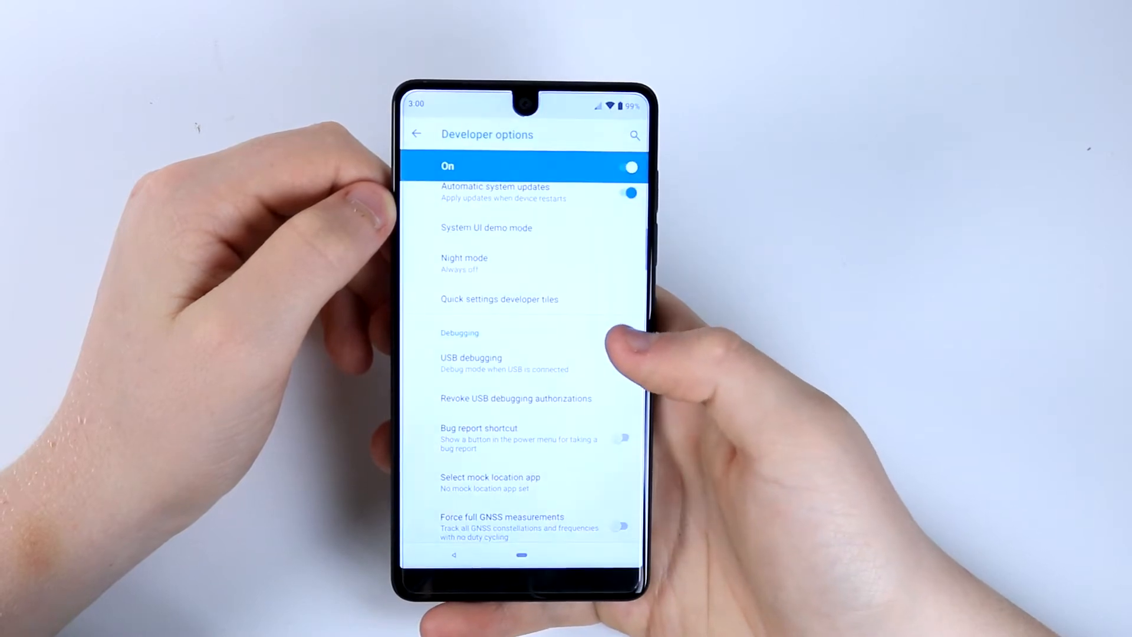
left_click(620, 360)
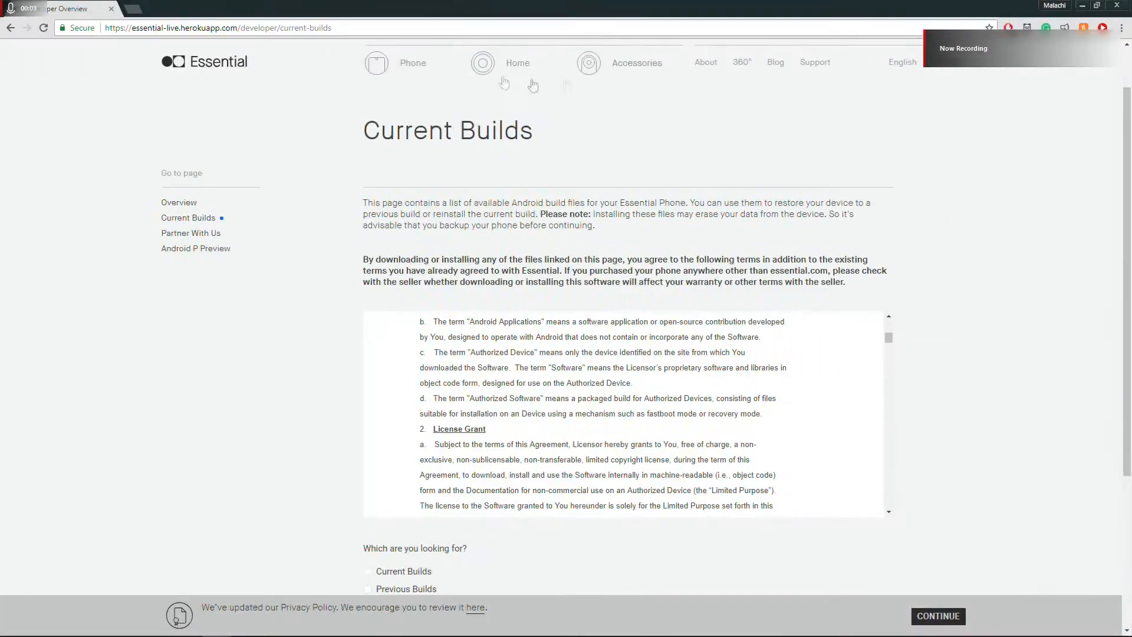
Download the 'Windows Drivers for Essential Phone' installer from Current Builds.
scroll("down", 3)
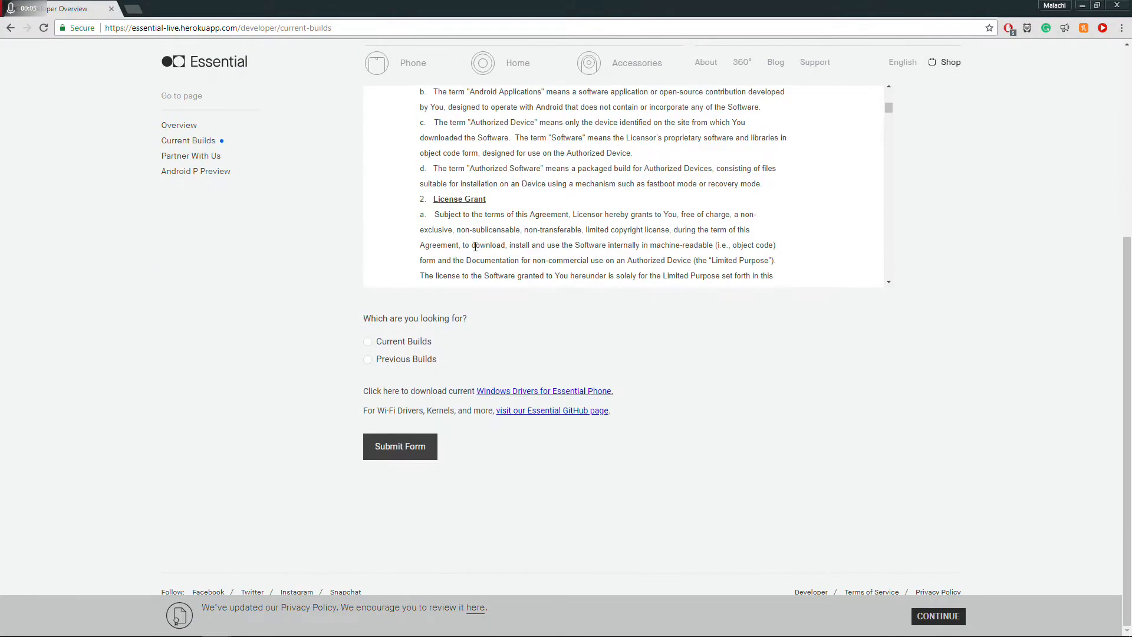
left_click(545, 390)
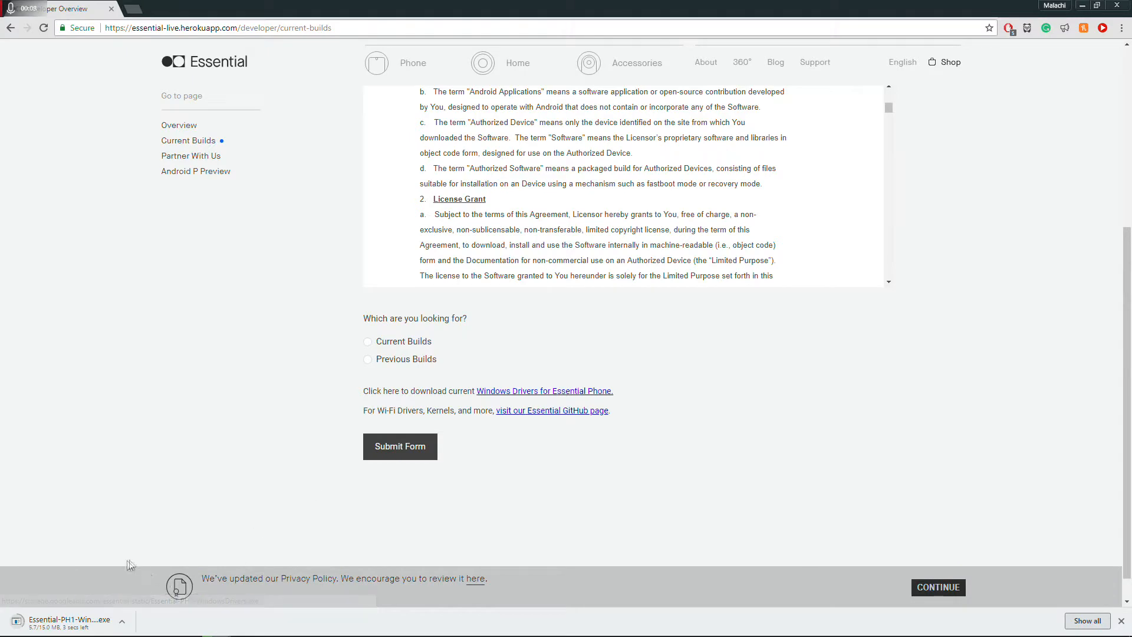
mouse_move(1052, 615)
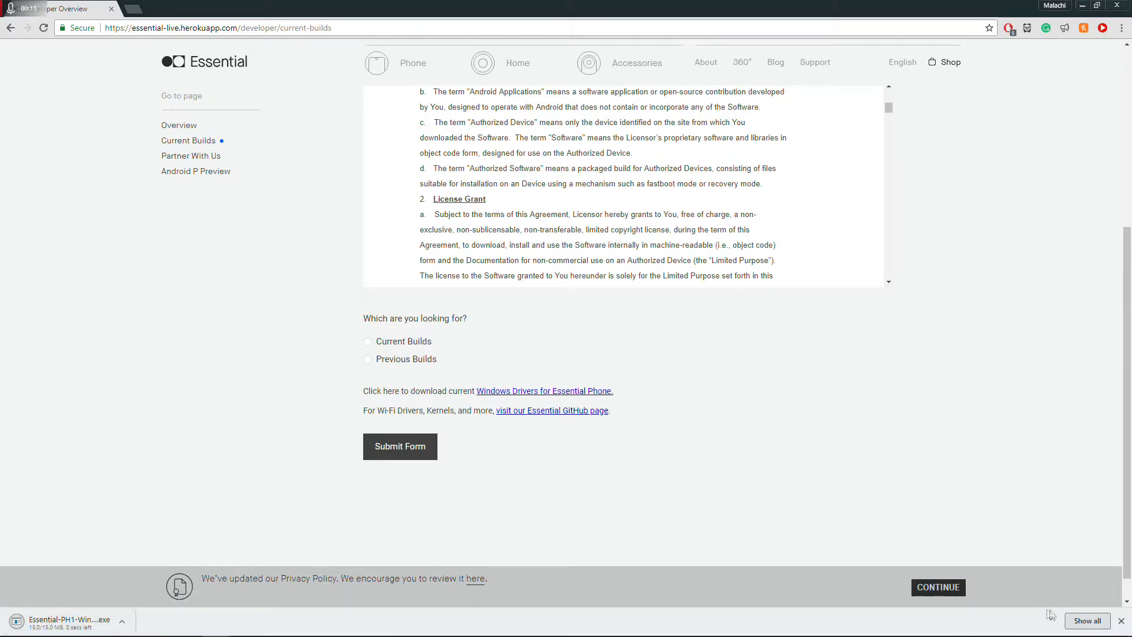
mouse_move(173, 575)
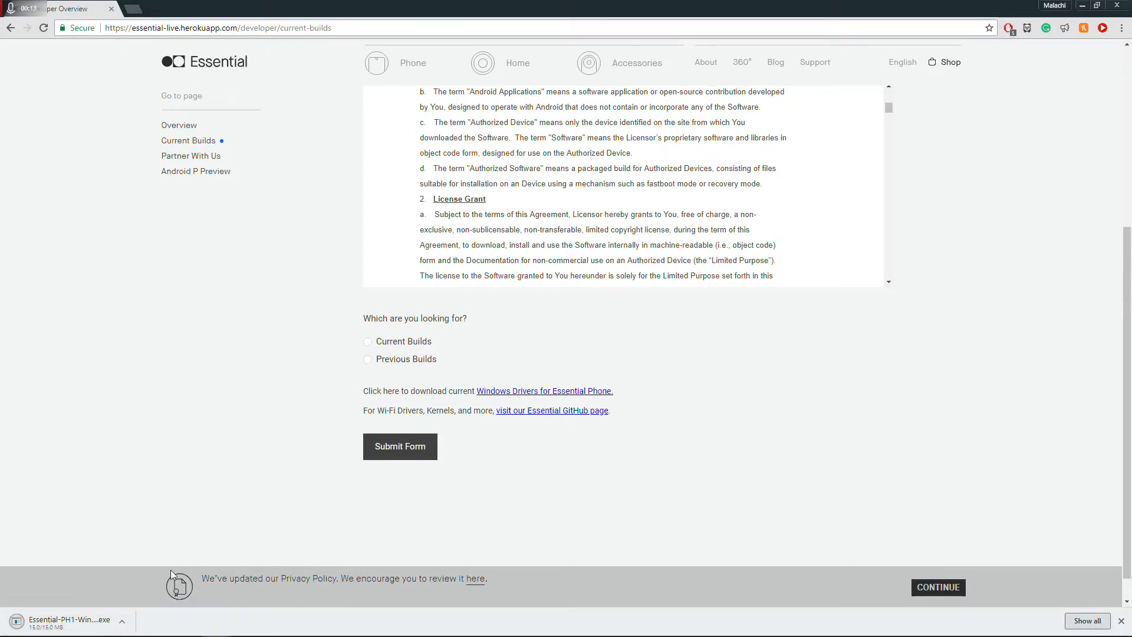
mouse_move(86, 594)
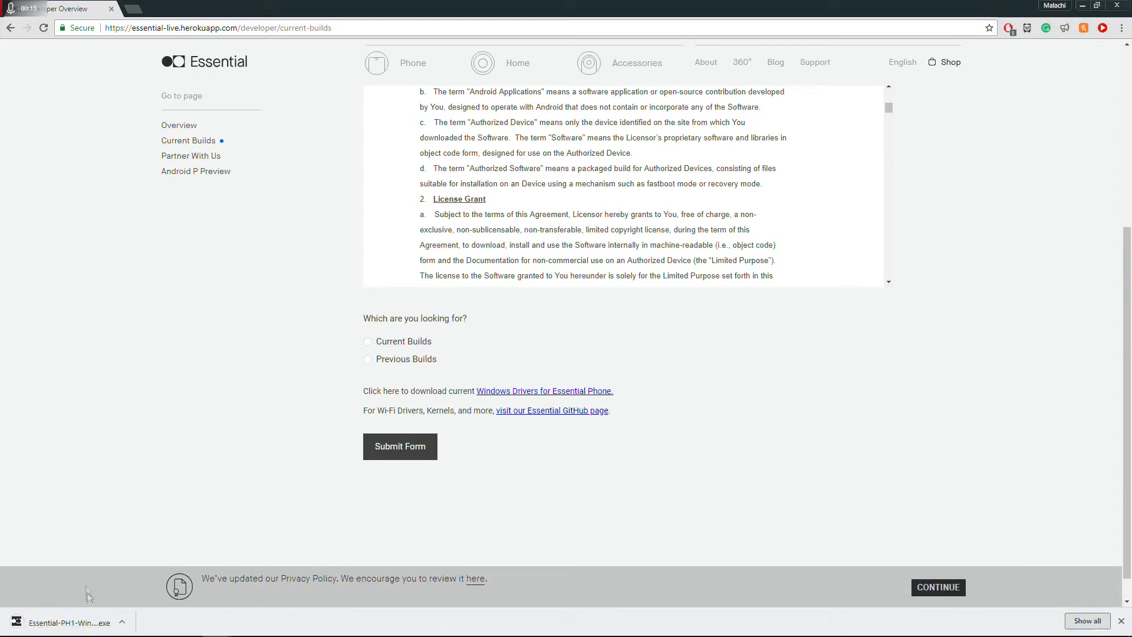
mouse_move(514, 415)
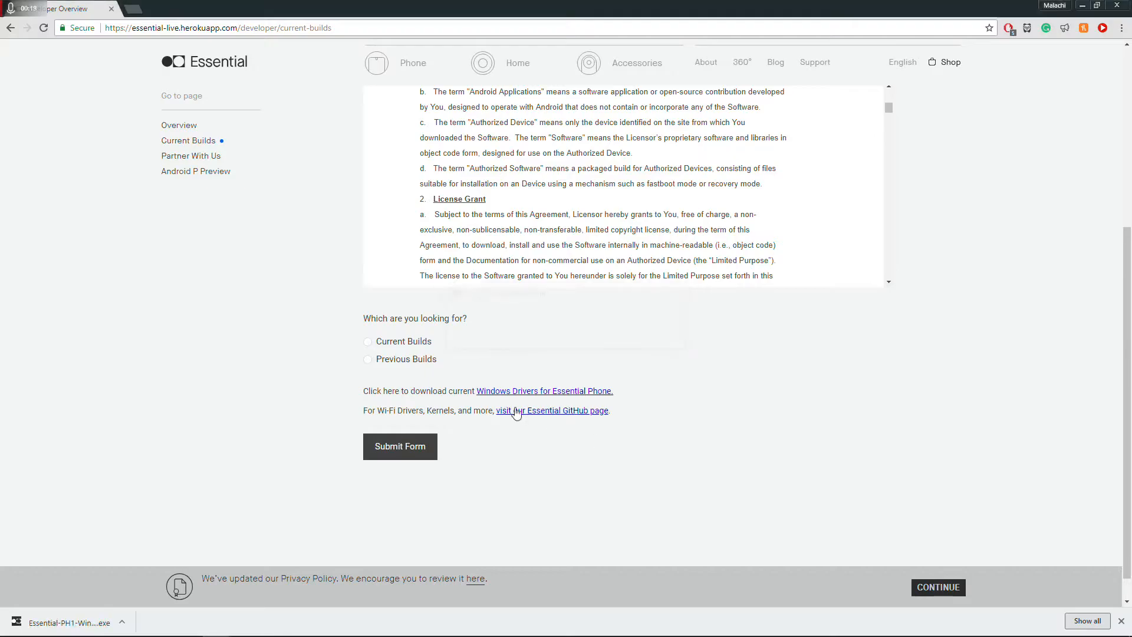
Run the Essential Phone Driver installer, repair the driver, and finish.
left_click(544, 390)
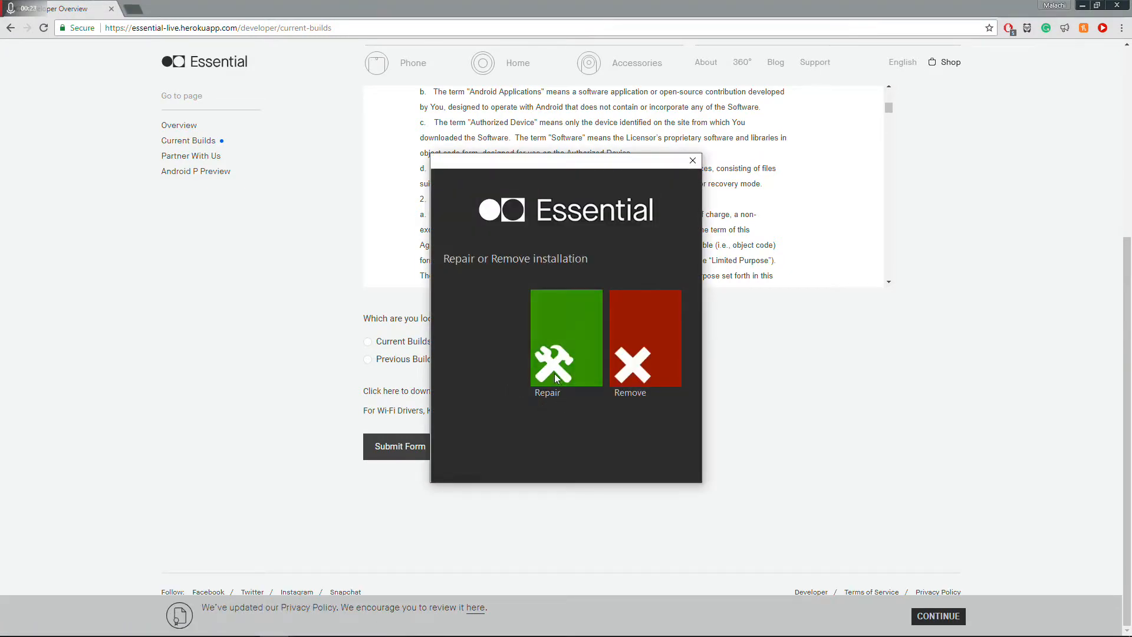
left_click(566, 338)
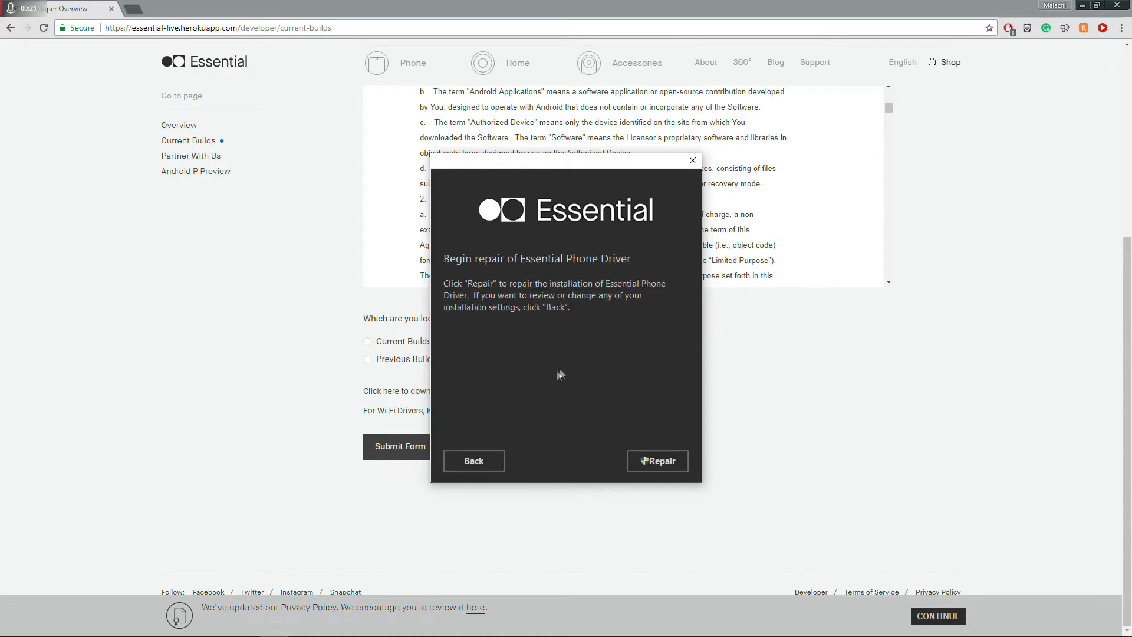
left_click(656, 461)
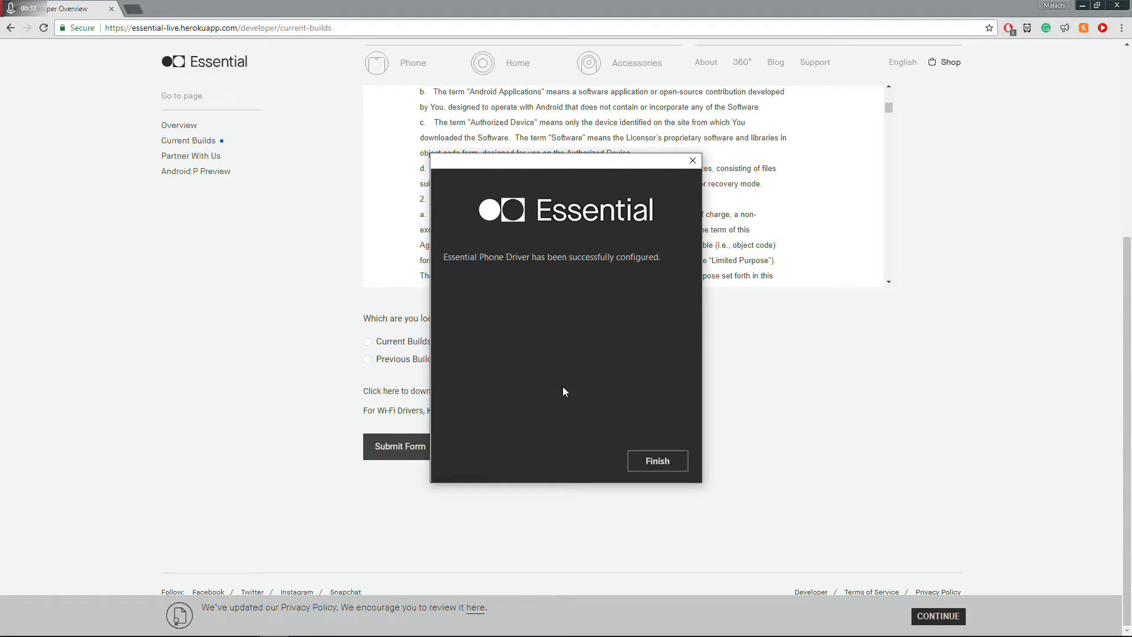
left_click(655, 460)
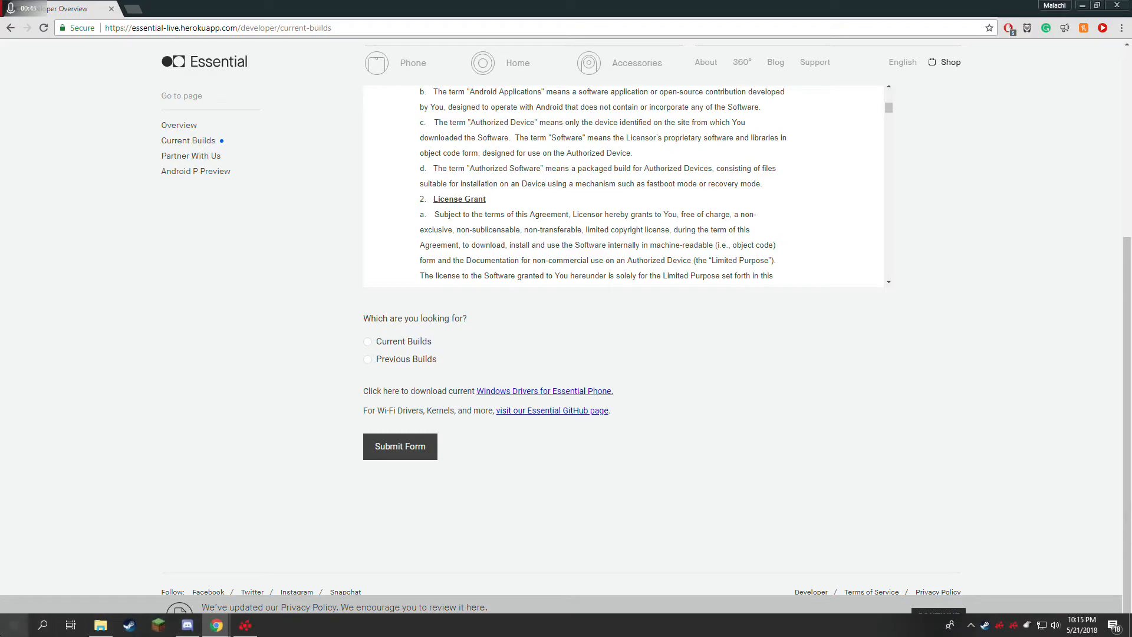
Manually install the ADB Device driver in Device Manager and decline the restart.
right_click(9, 624)
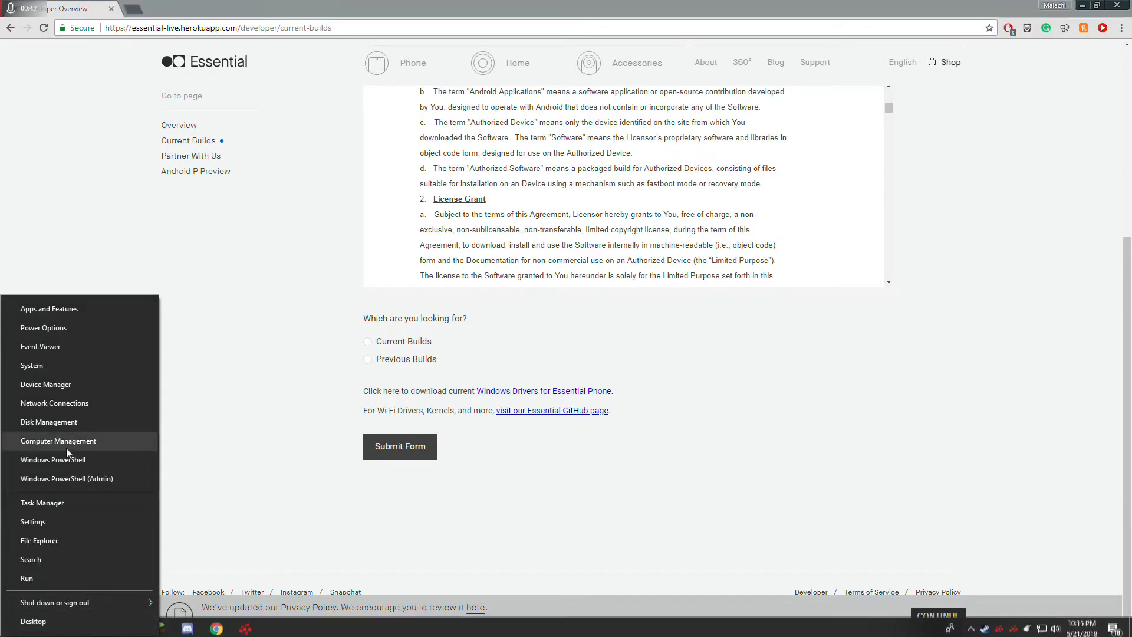
left_click(45, 383)
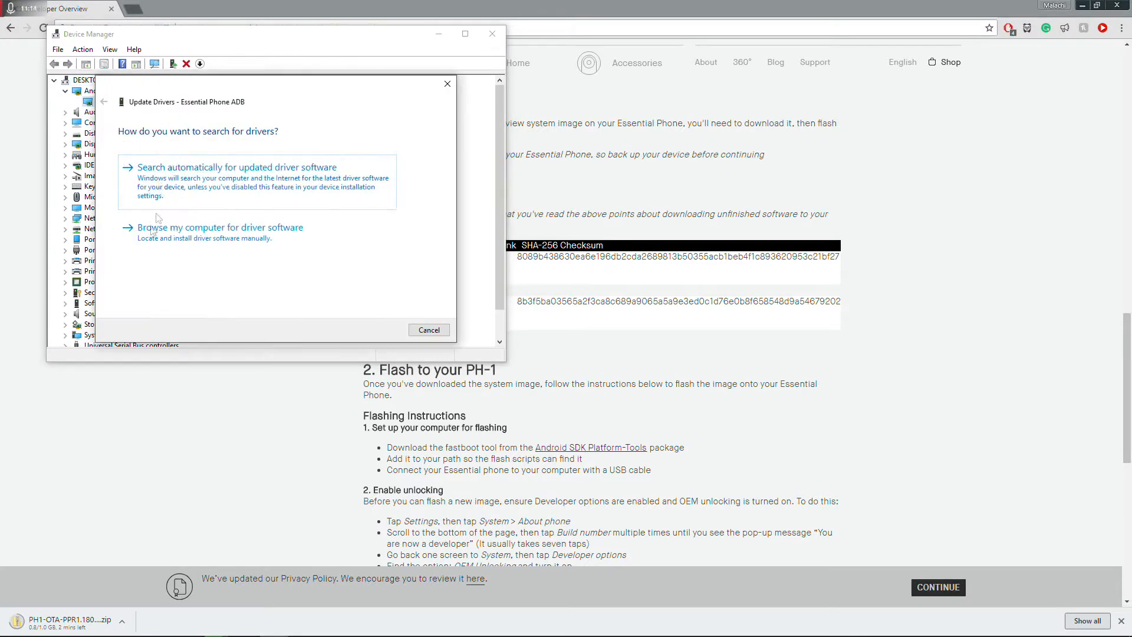
left_click(220, 227)
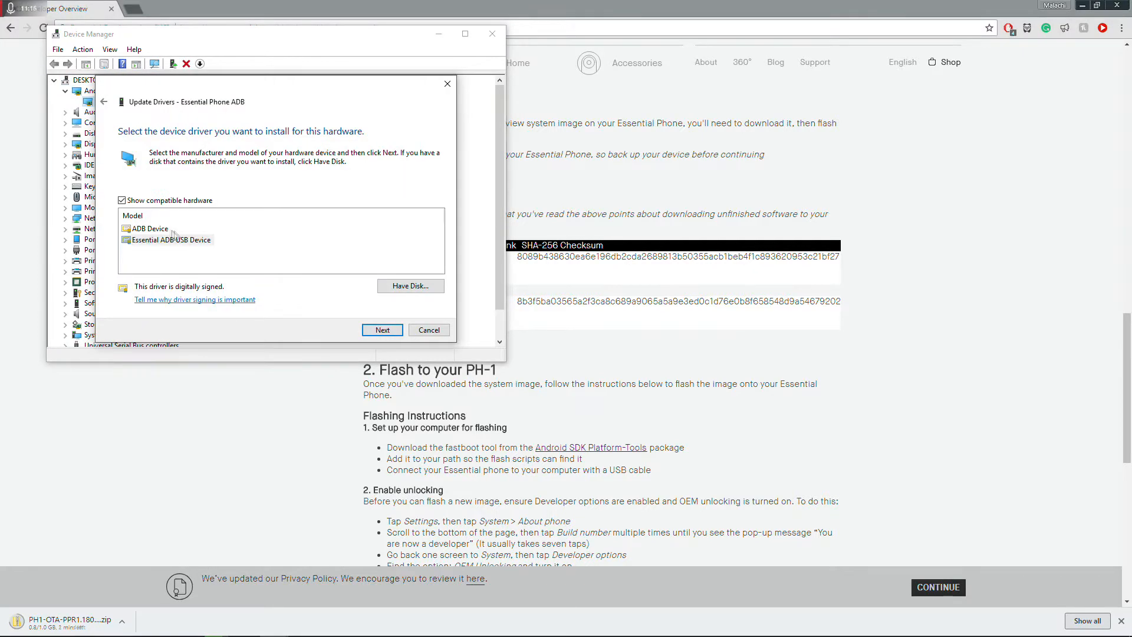
left_click(382, 330)
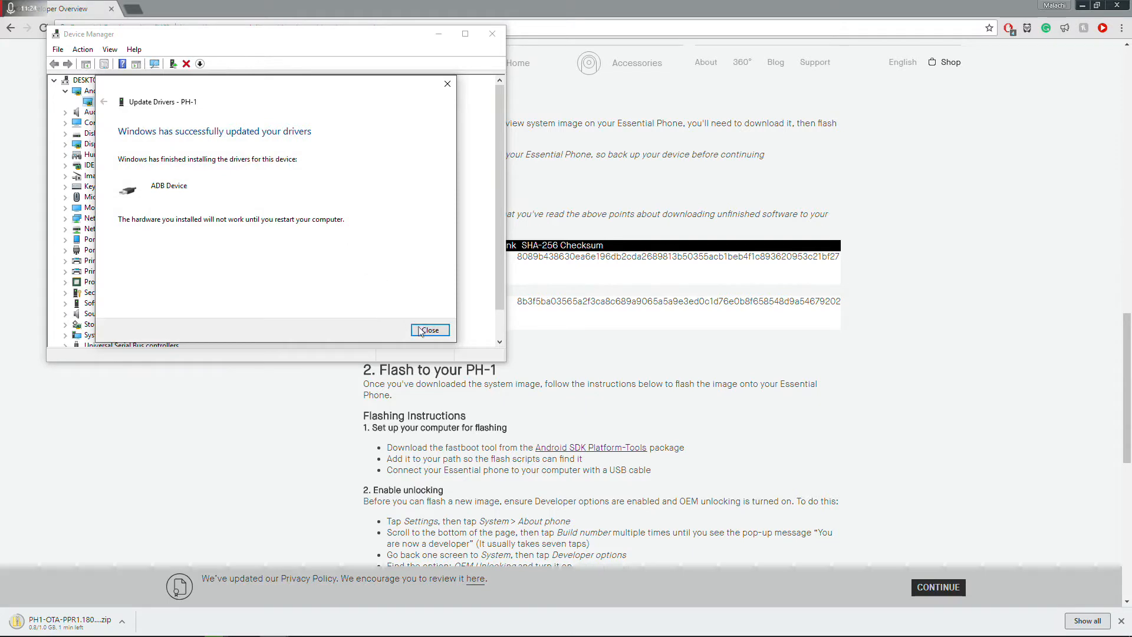
left_click(430, 330)
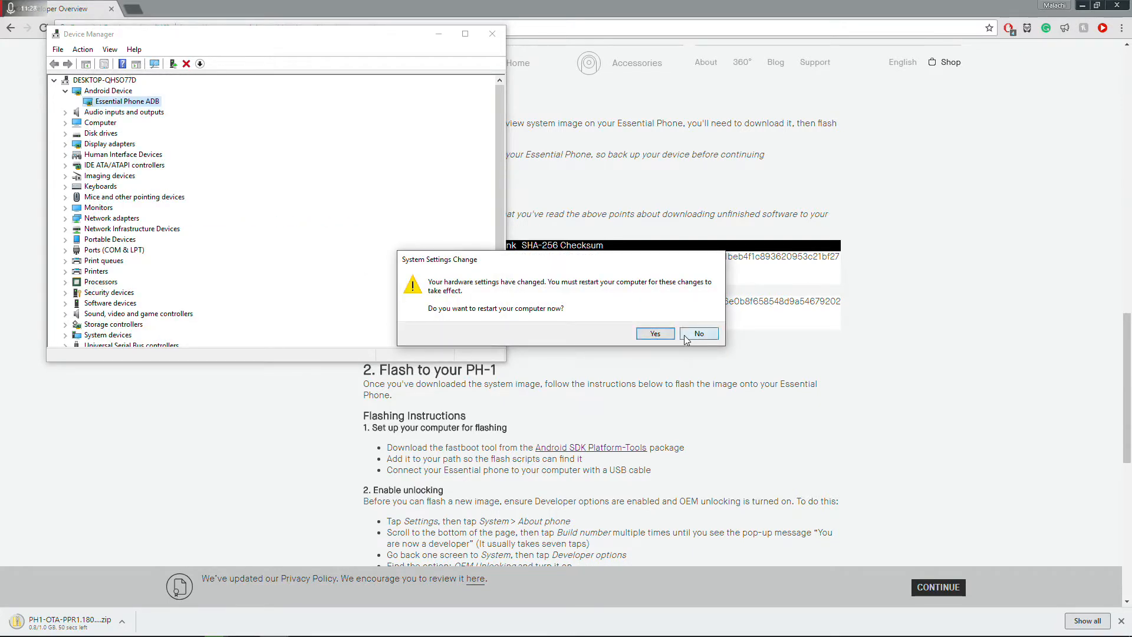
left_click(697, 332)
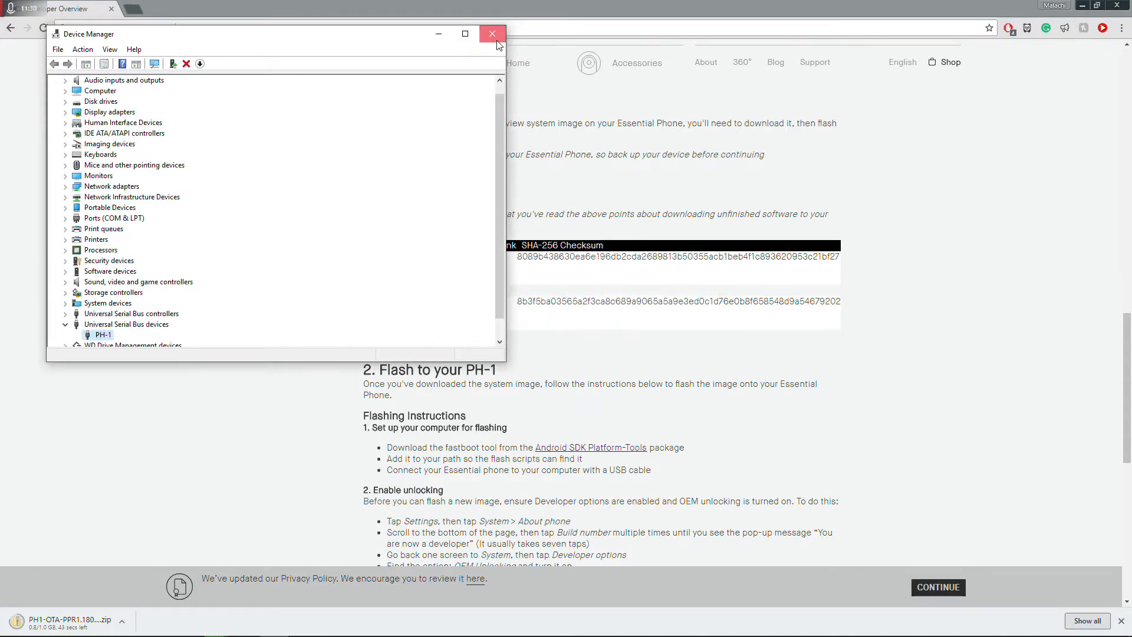
Close Device Manager and run adb devices to confirm the phone is attached.
left_click(492, 34)
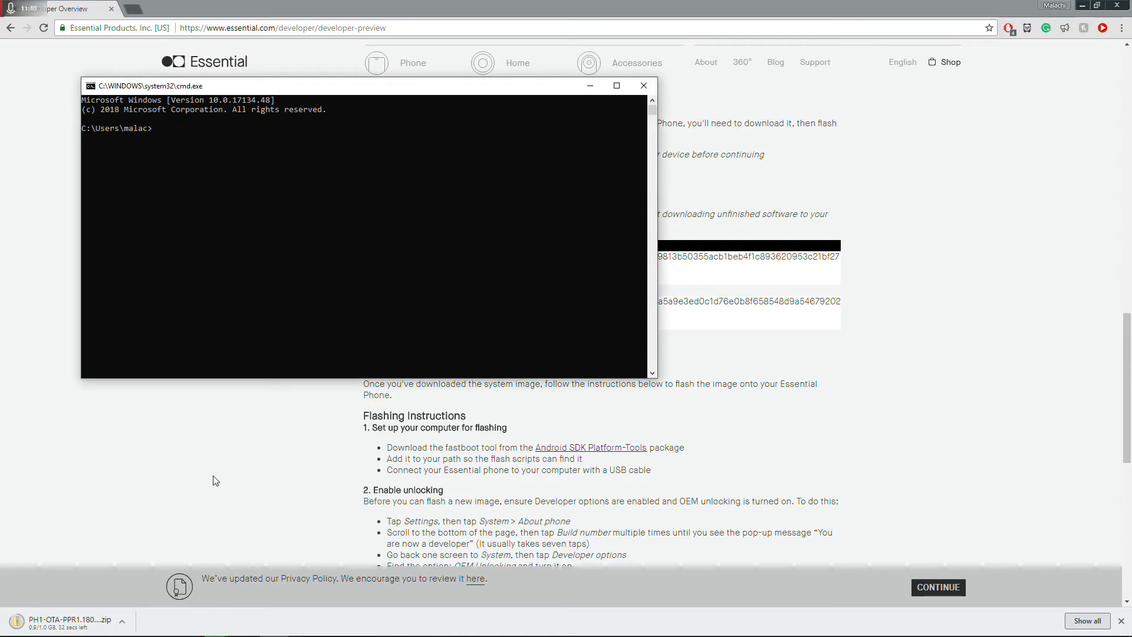
type("adb devices")
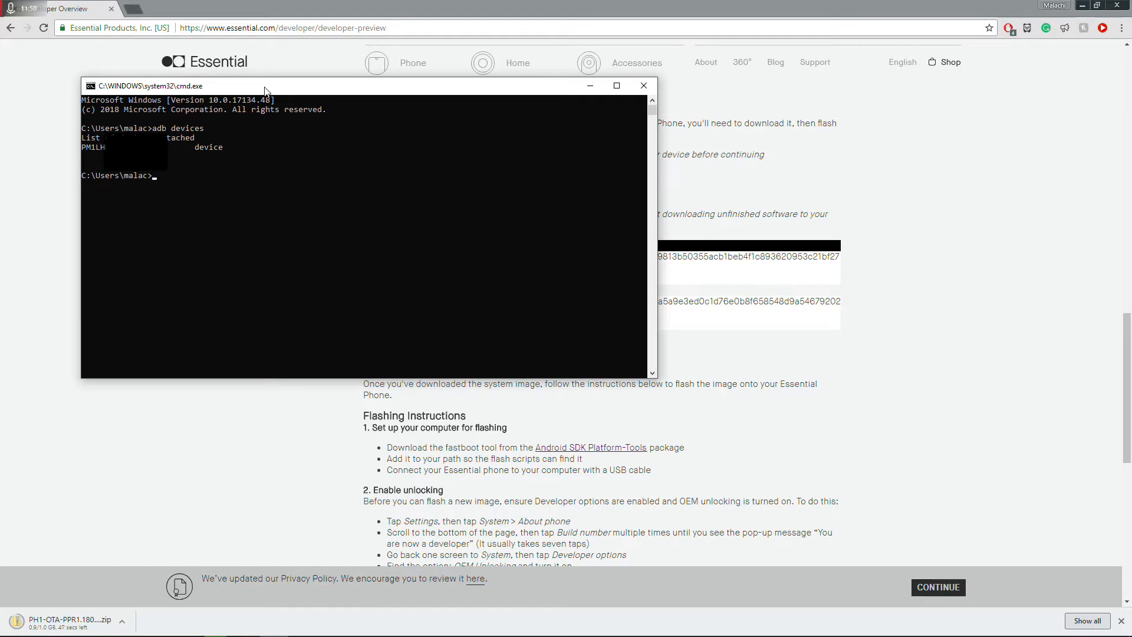
mouse_move(650, 162)
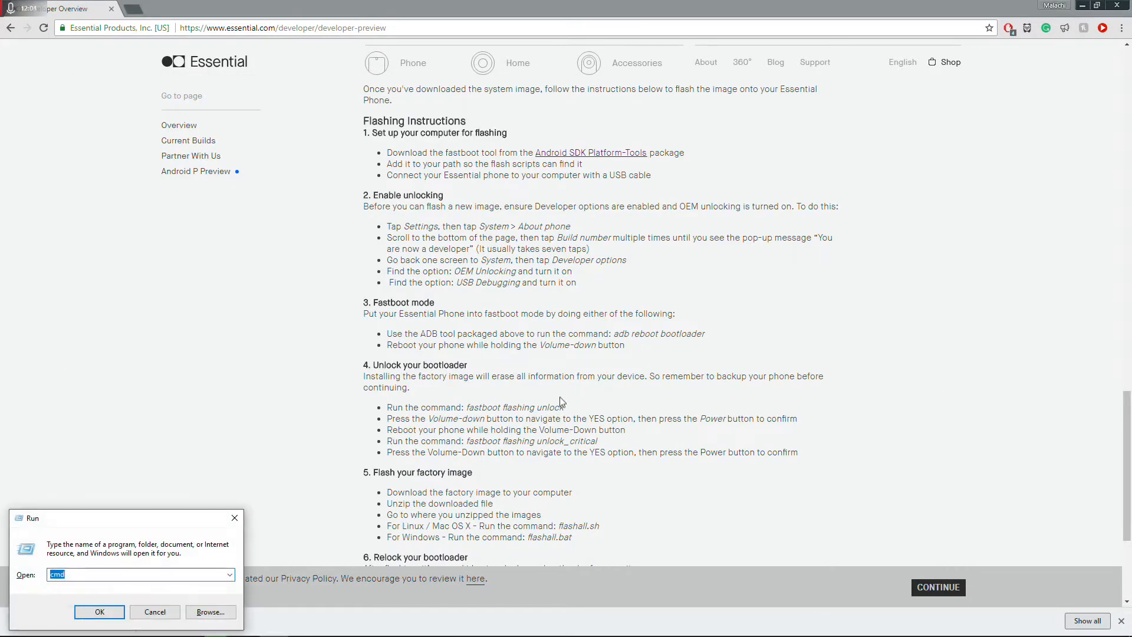
Run 'adb reboot bootloader' in a new Command Prompt window.
left_click(99, 611)
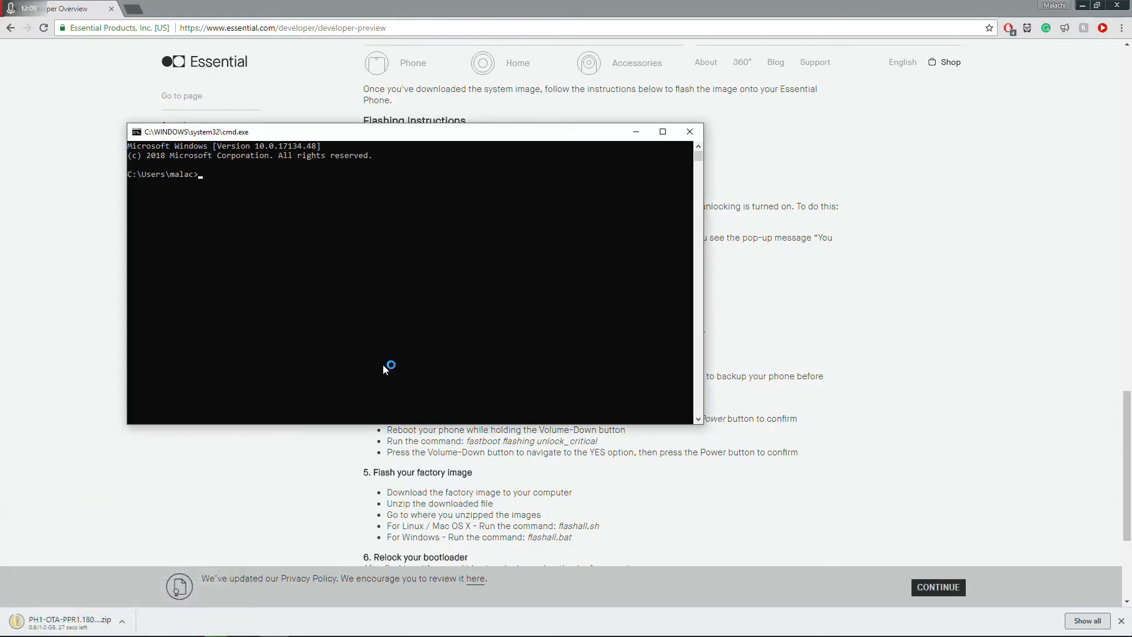
type("adb re")
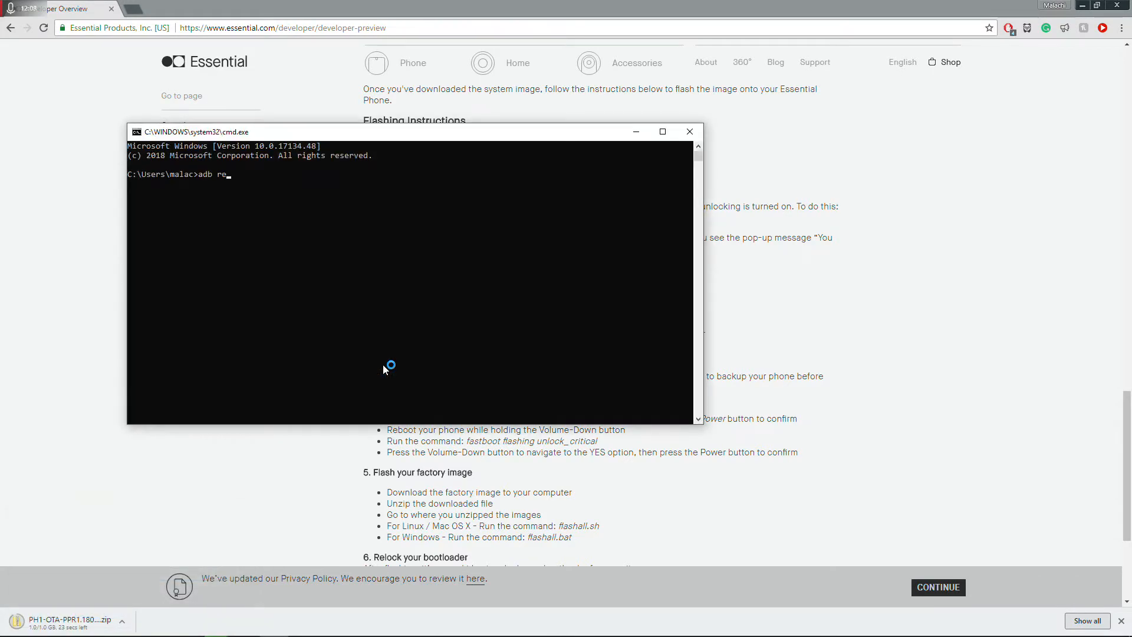
type("boot boo")
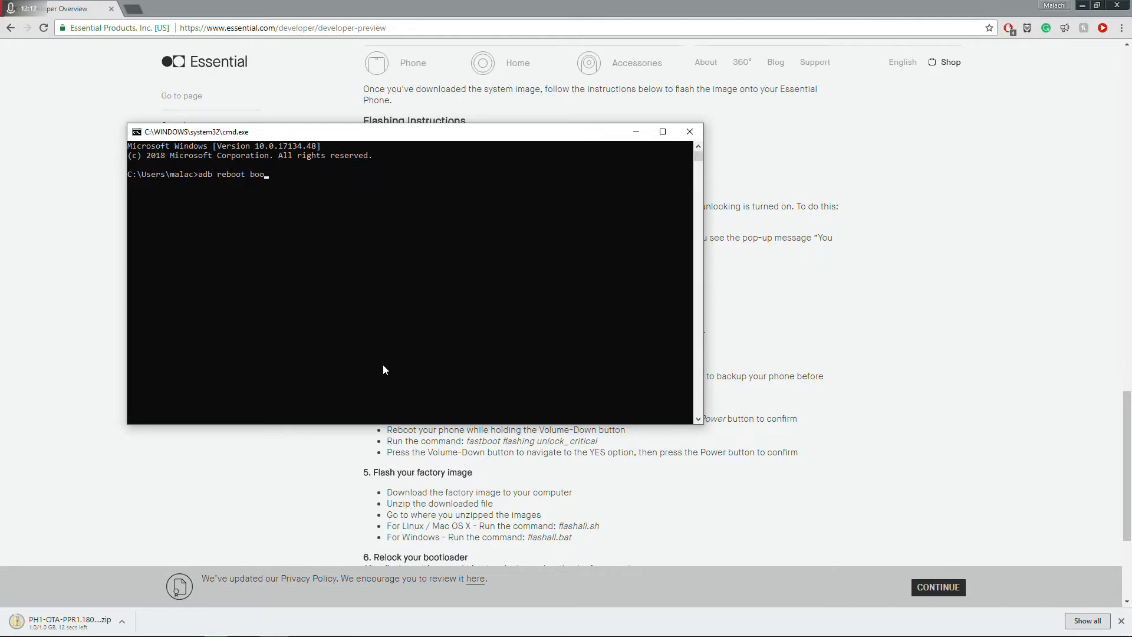
type("tloader")
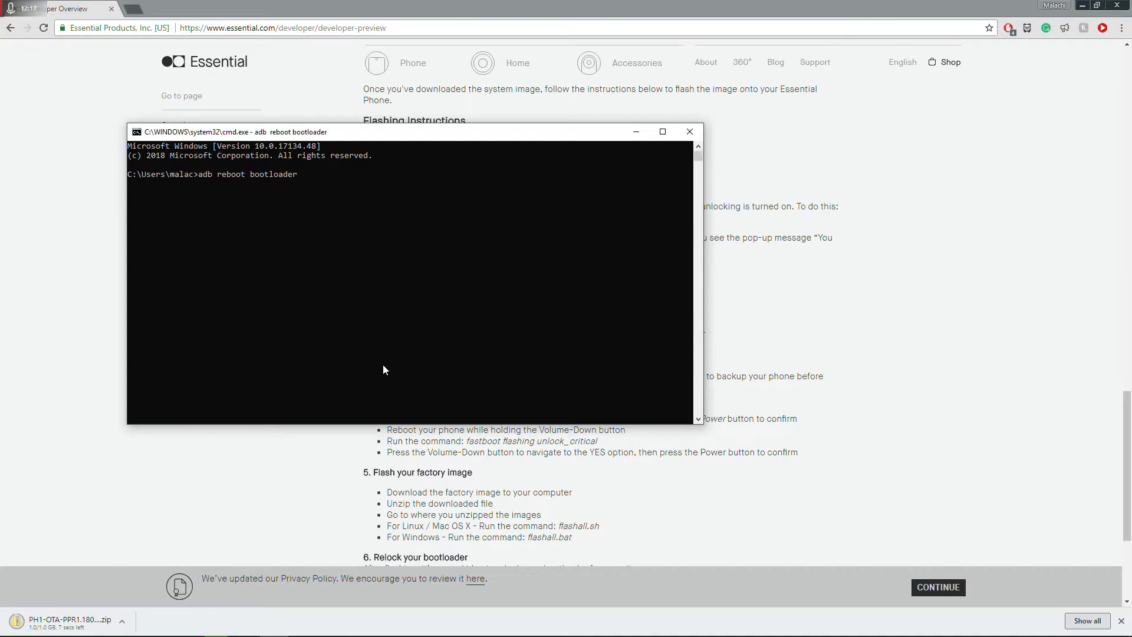
key("Return")
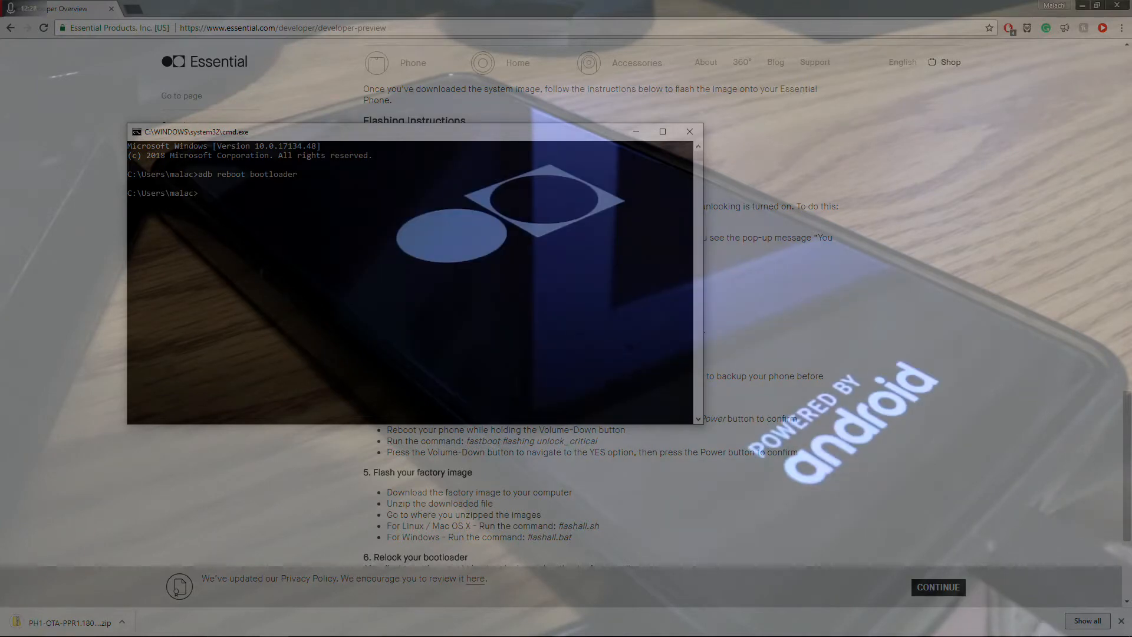
Enter 'fastboot flashing unlock', retyping it after an unknown command error until OKAY.
type("fastboot fl")
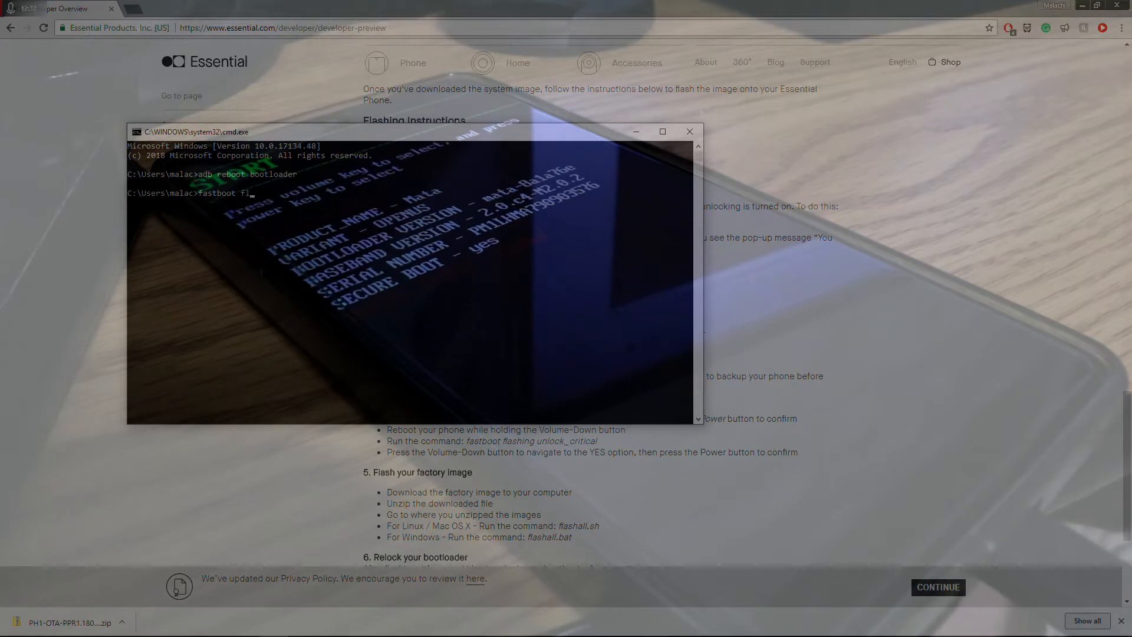
type("ashing unlock")
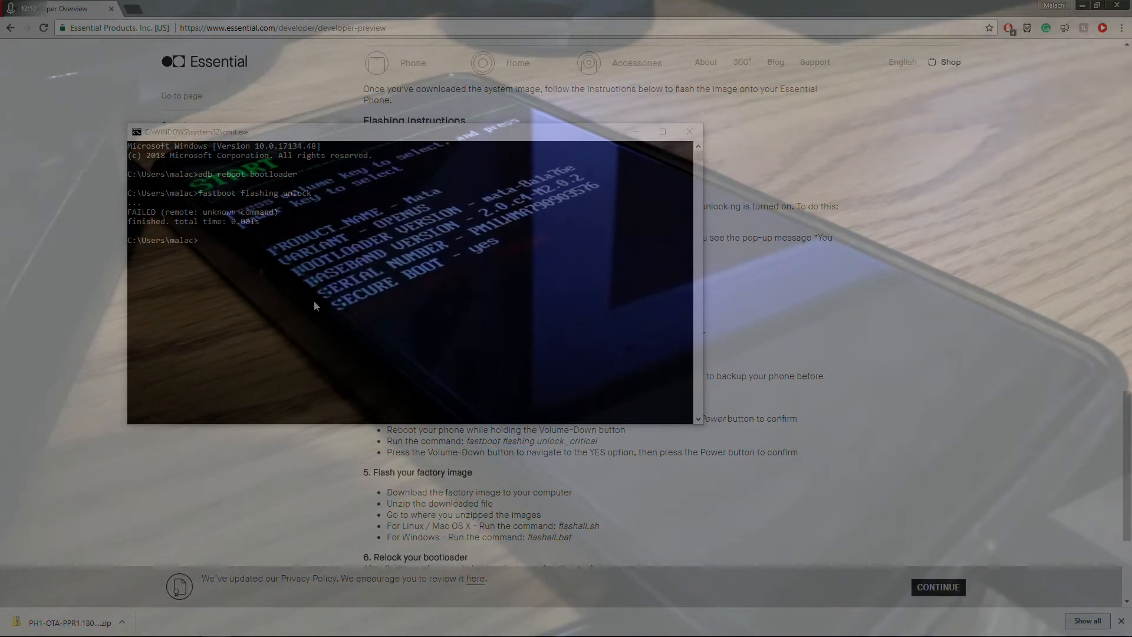
type("fastboot flashing unlock")
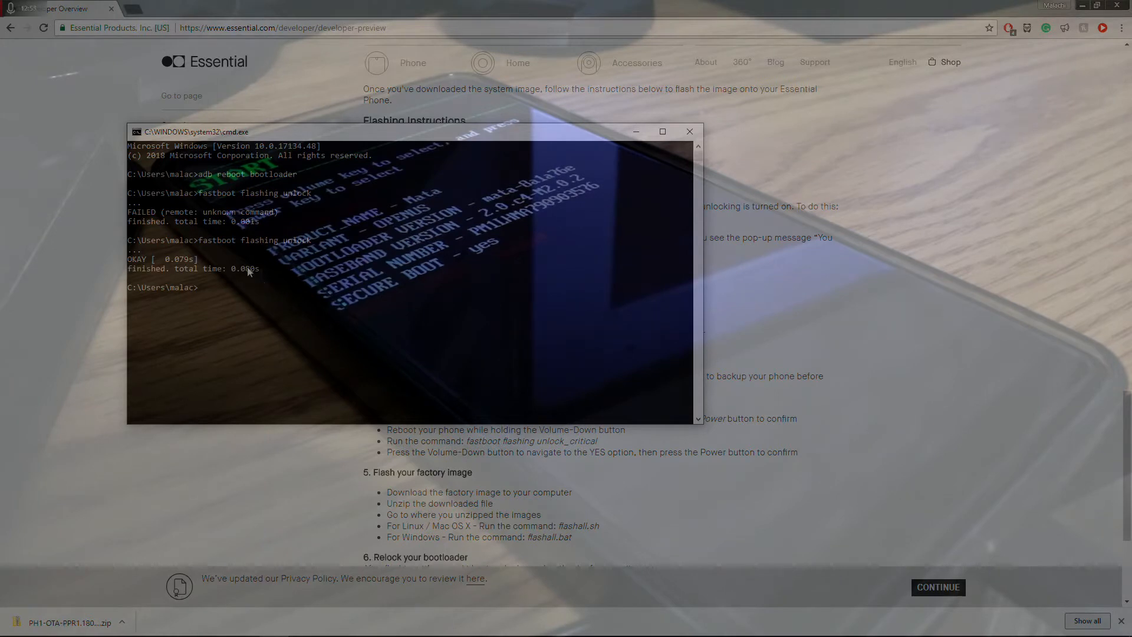
mouse_move(222, 287)
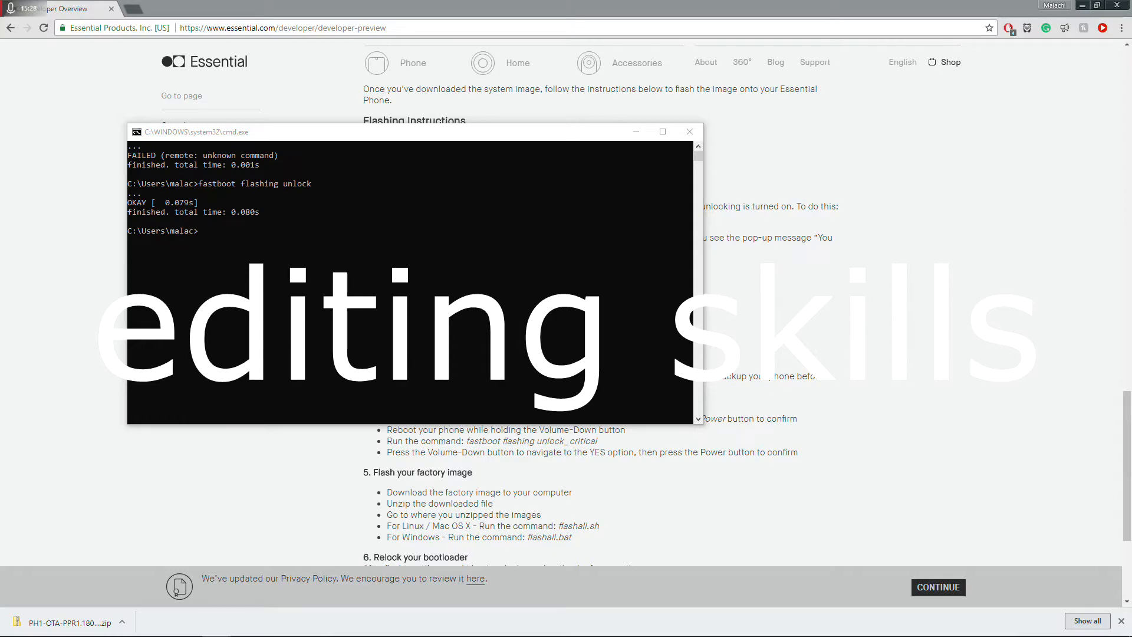
Type 'adb reboot reco' toward the adb reboot recovery command.
type("adb reboot")
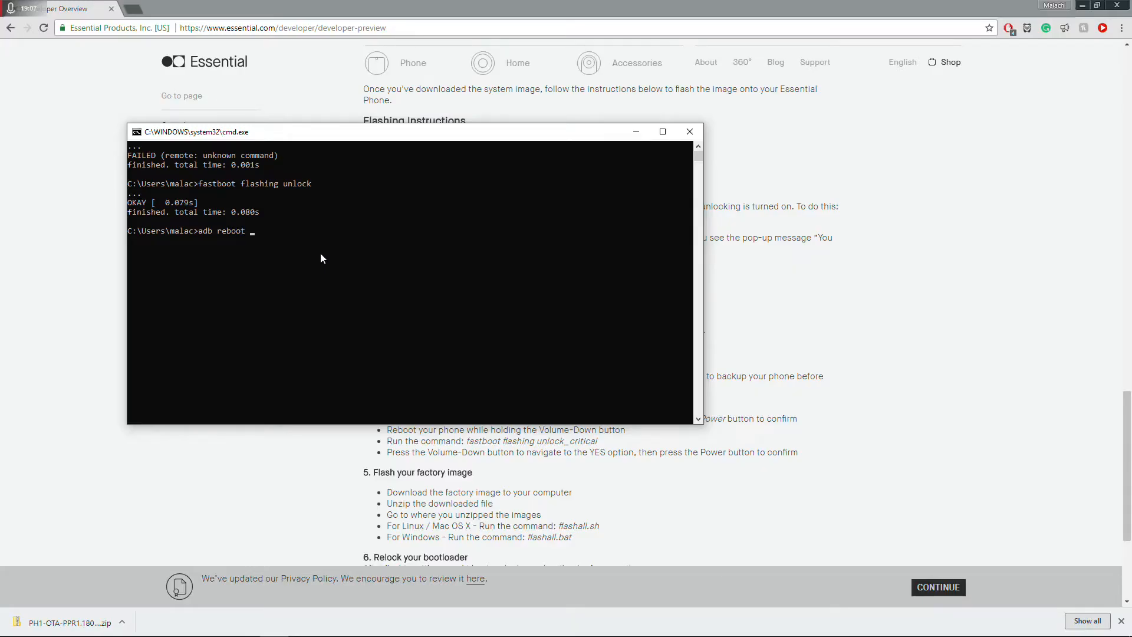
type("reco")
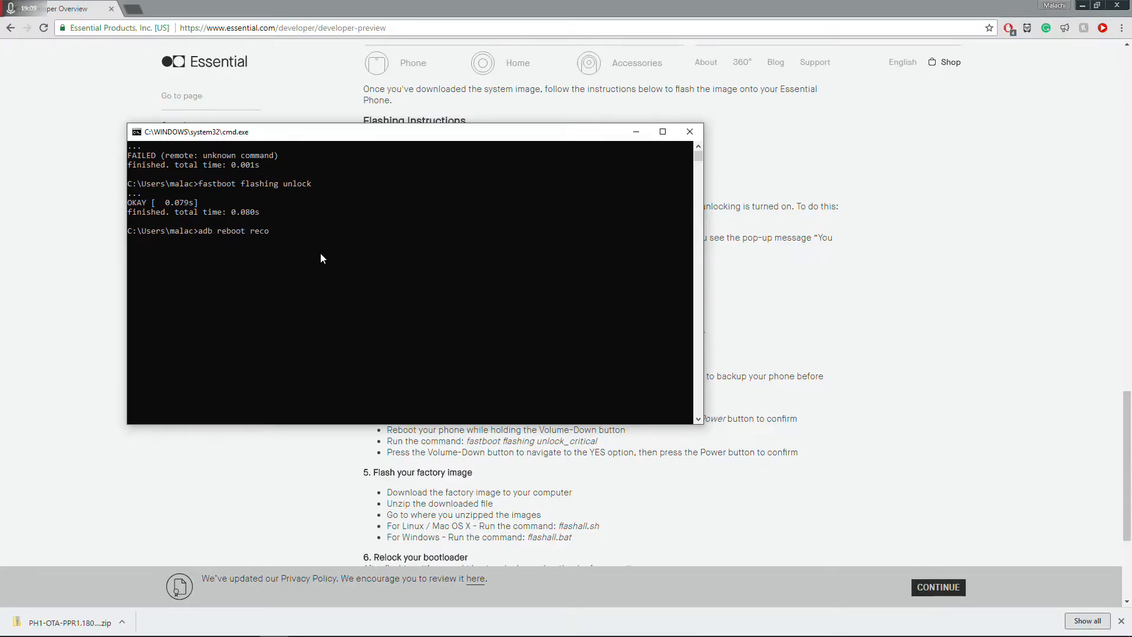